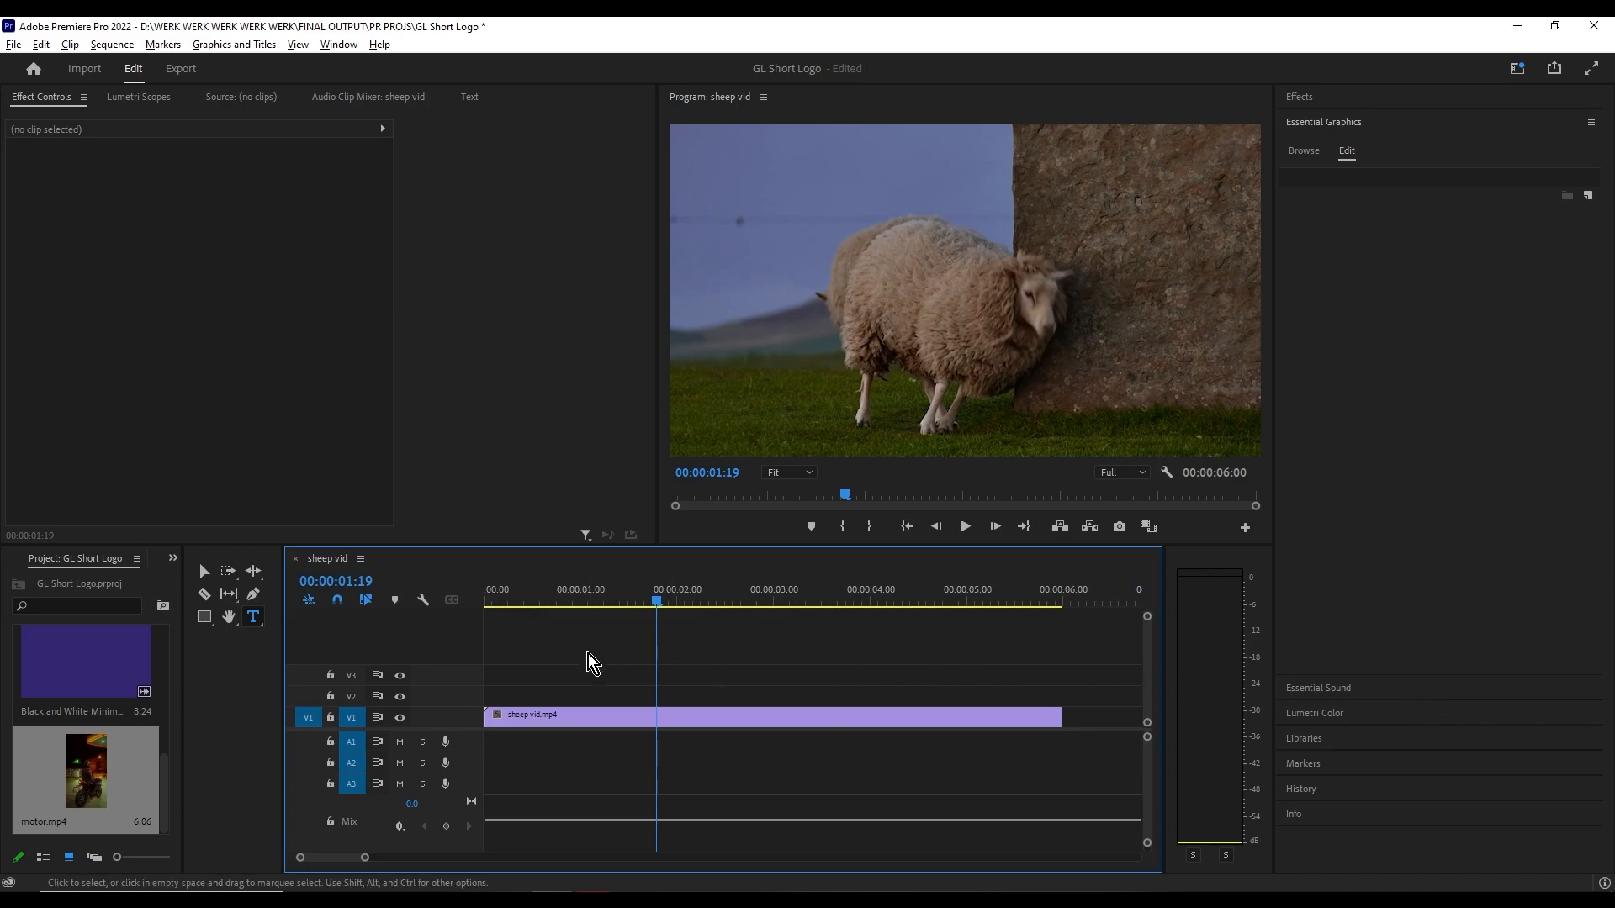
mouse_move(205, 617)
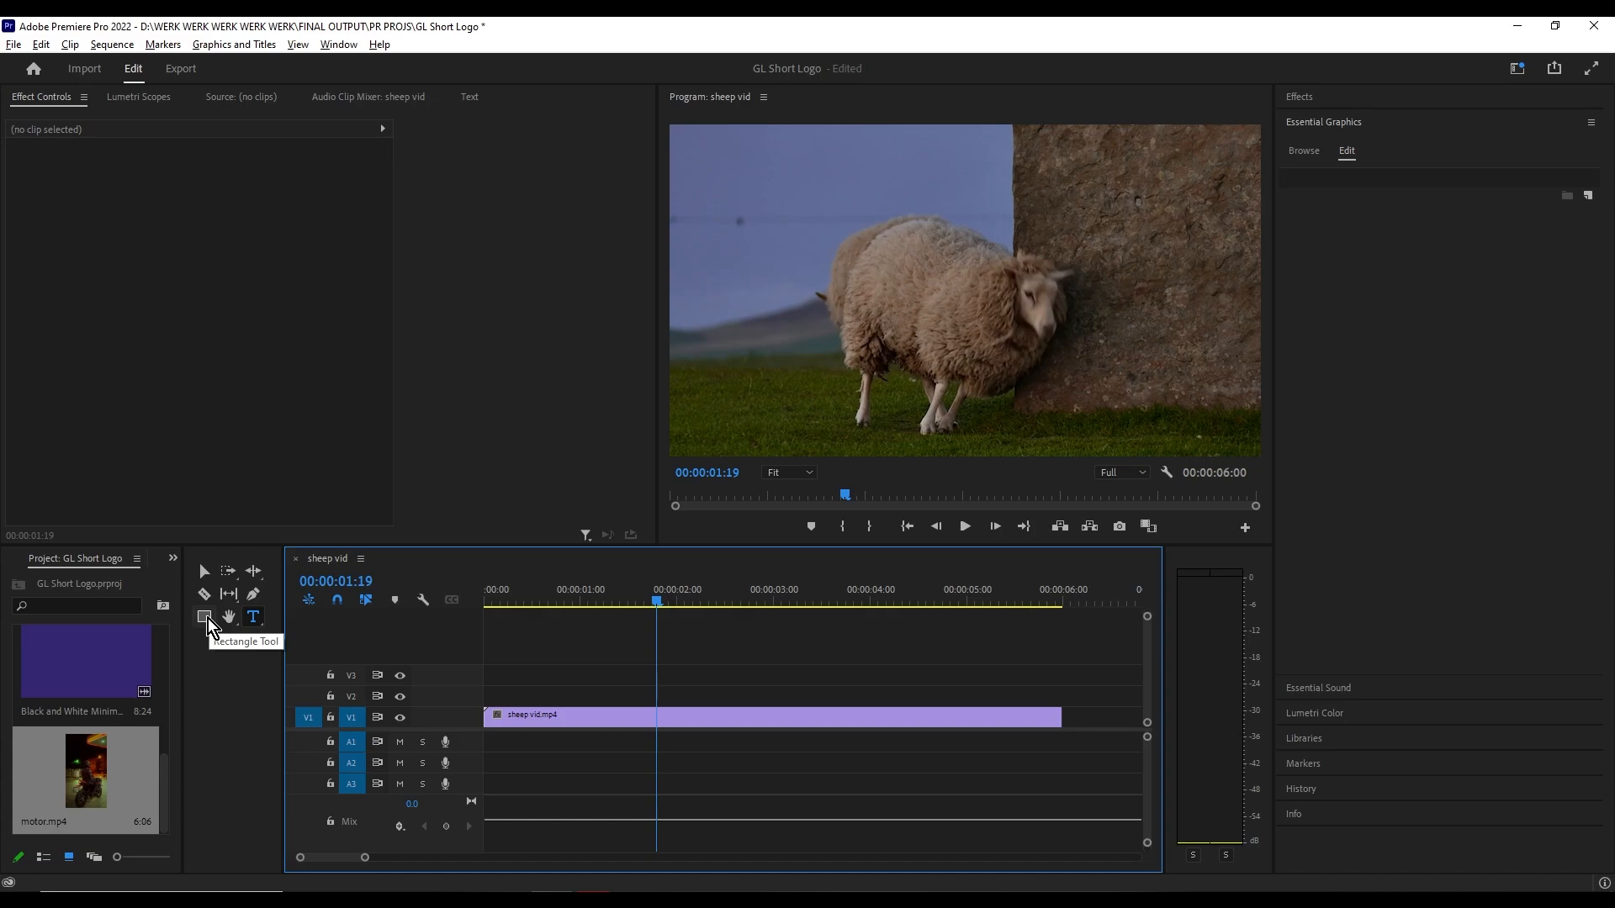
Step: Choose the Ellipse Tool from the shape-tool flyout in the Tools panel
click(205, 616)
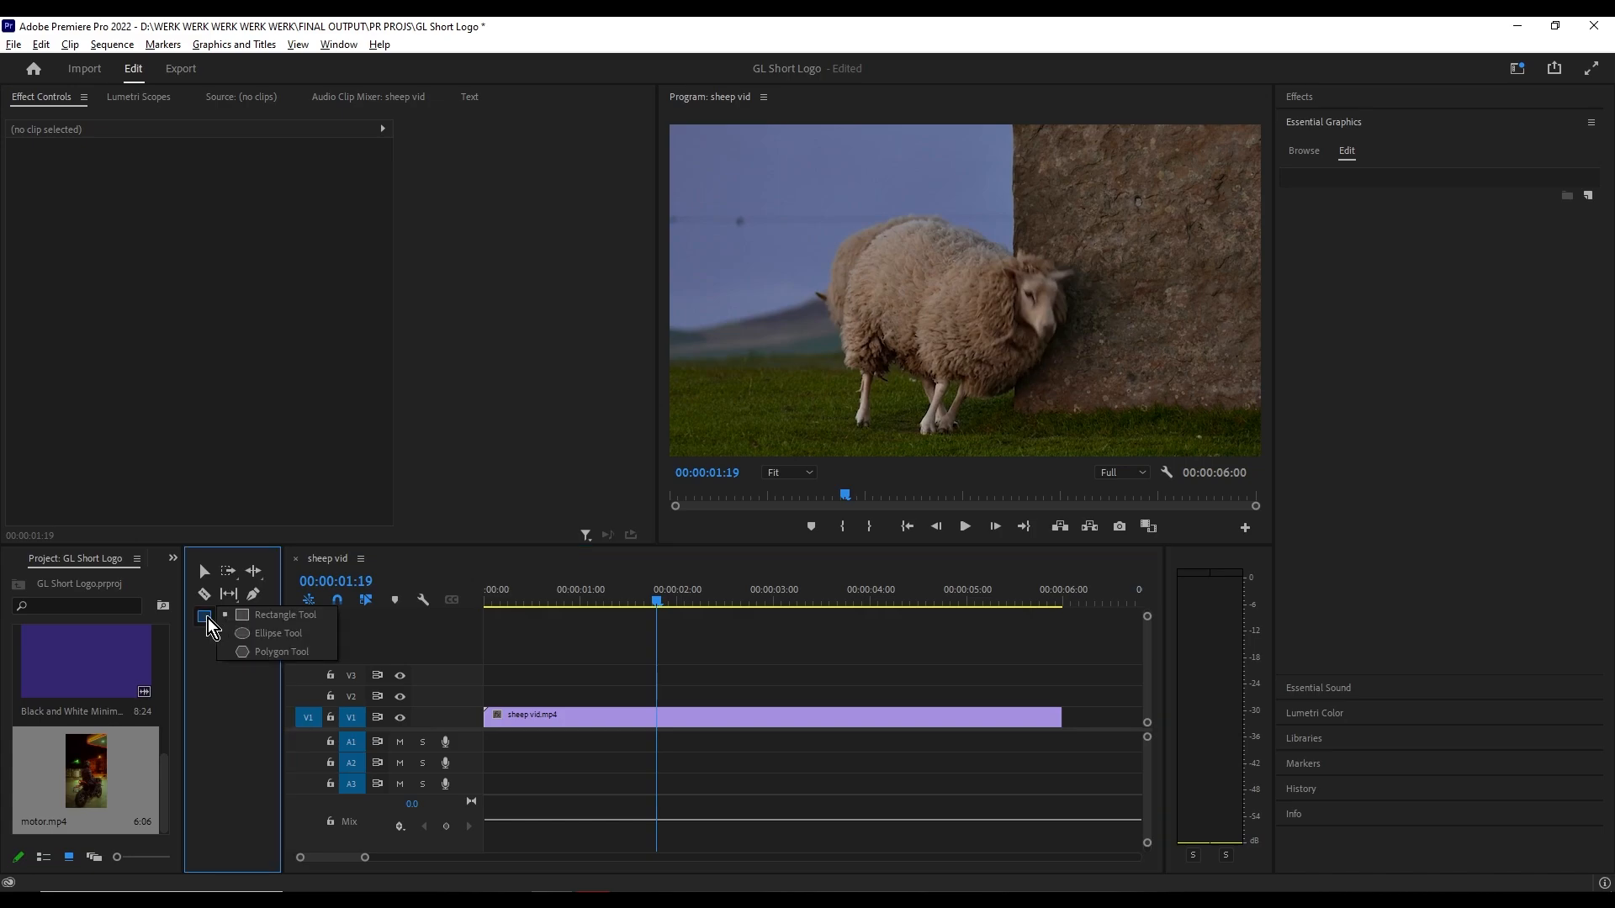
mouse_move(274, 632)
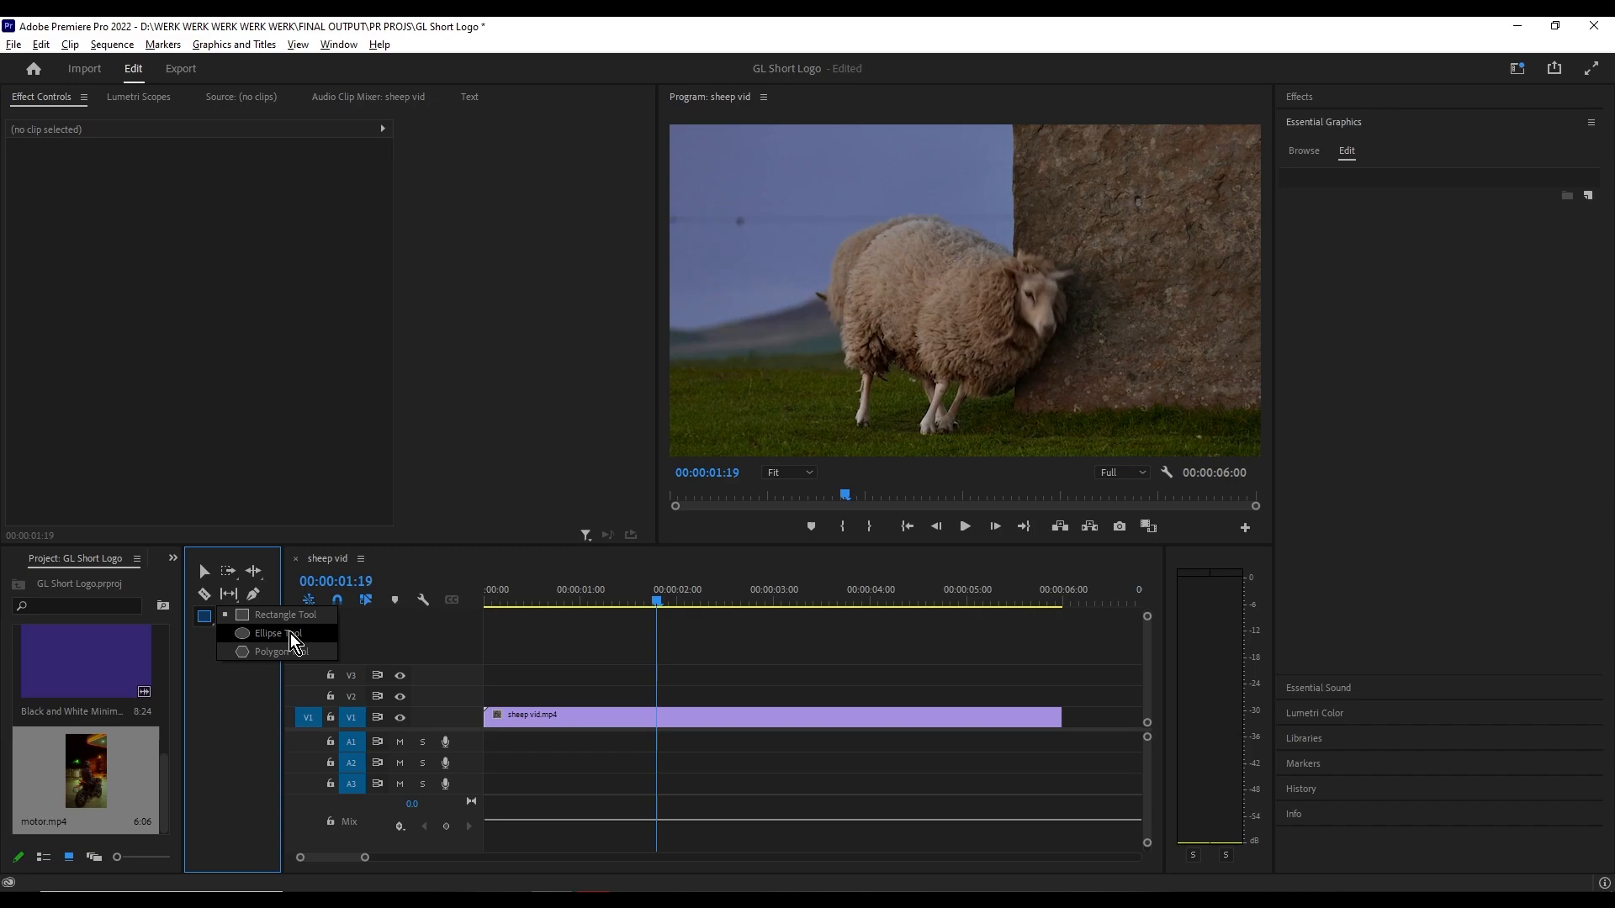
mouse_move(316, 644)
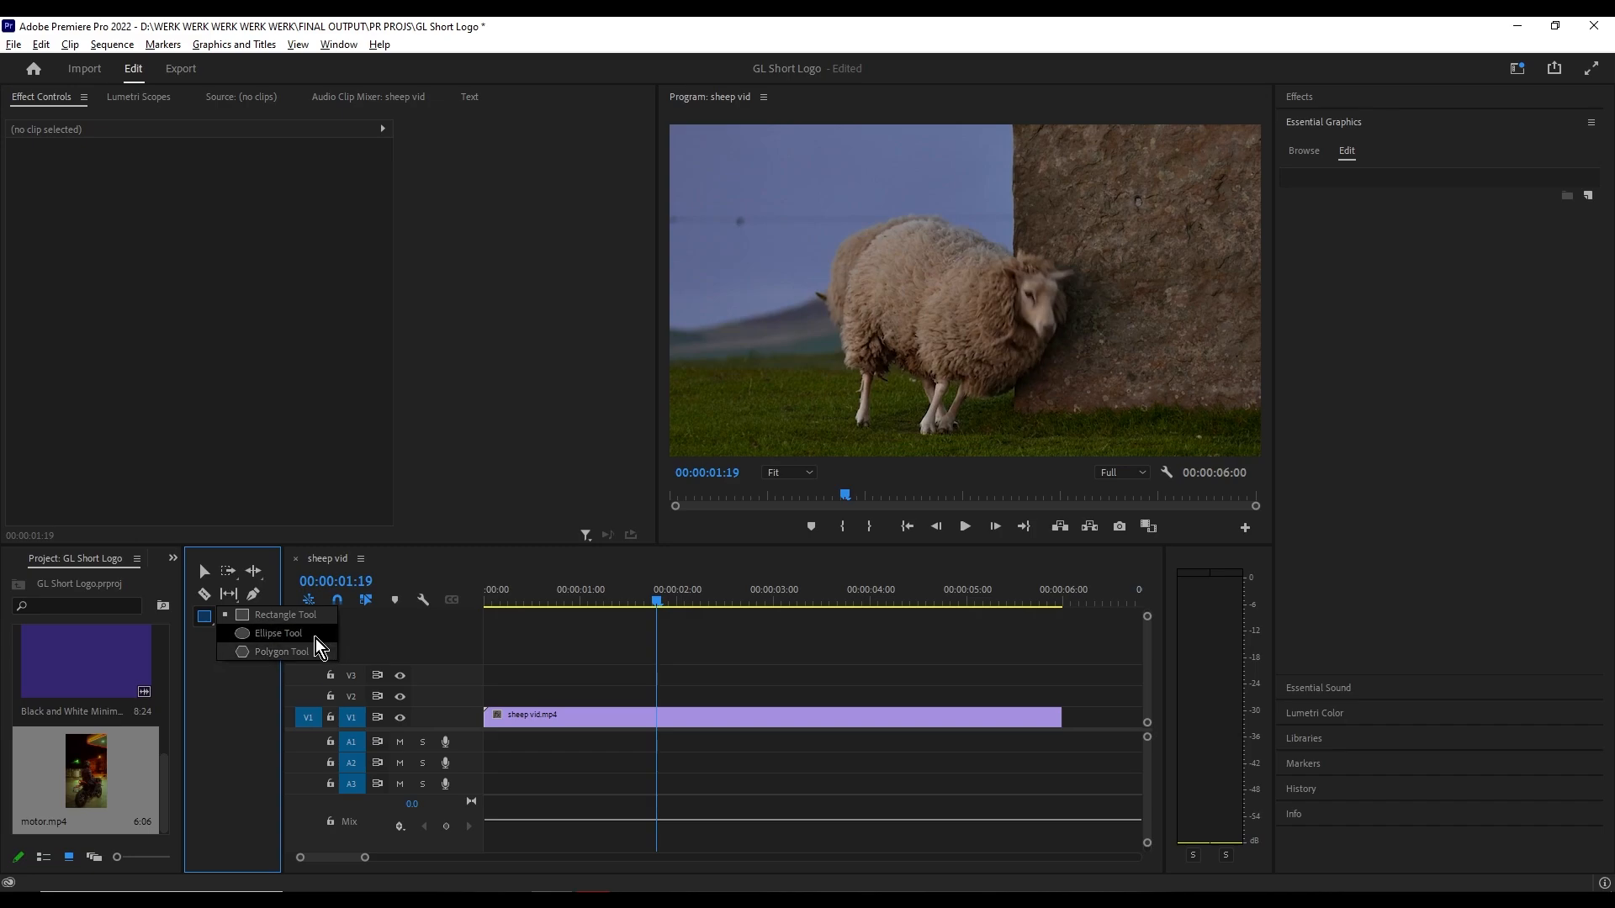
mouse_move(315, 644)
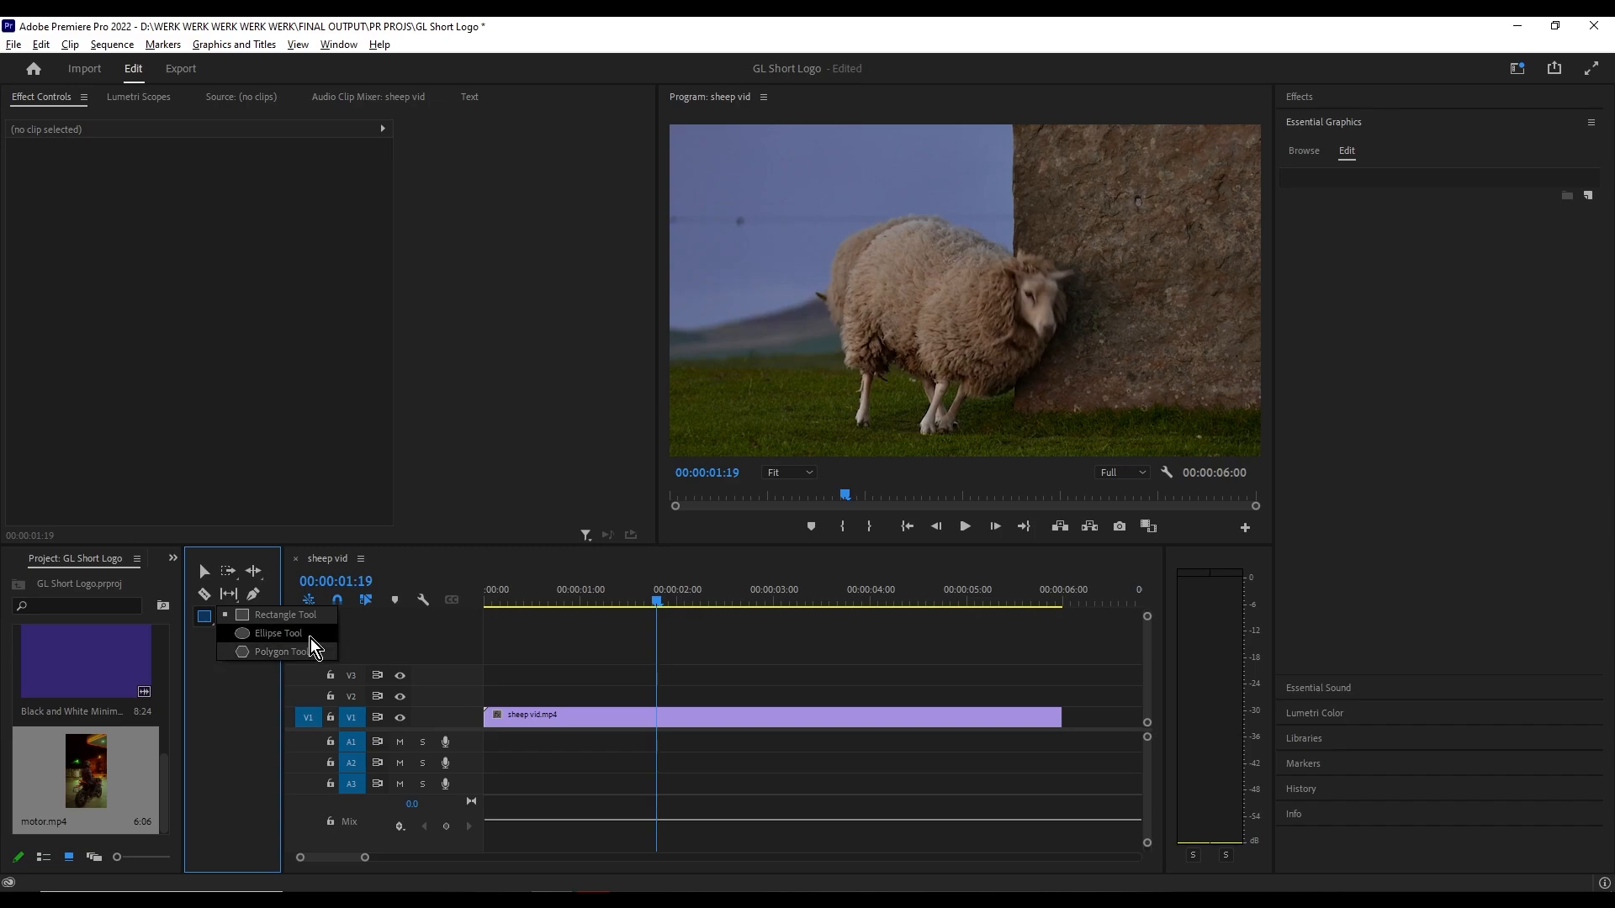
click(274, 633)
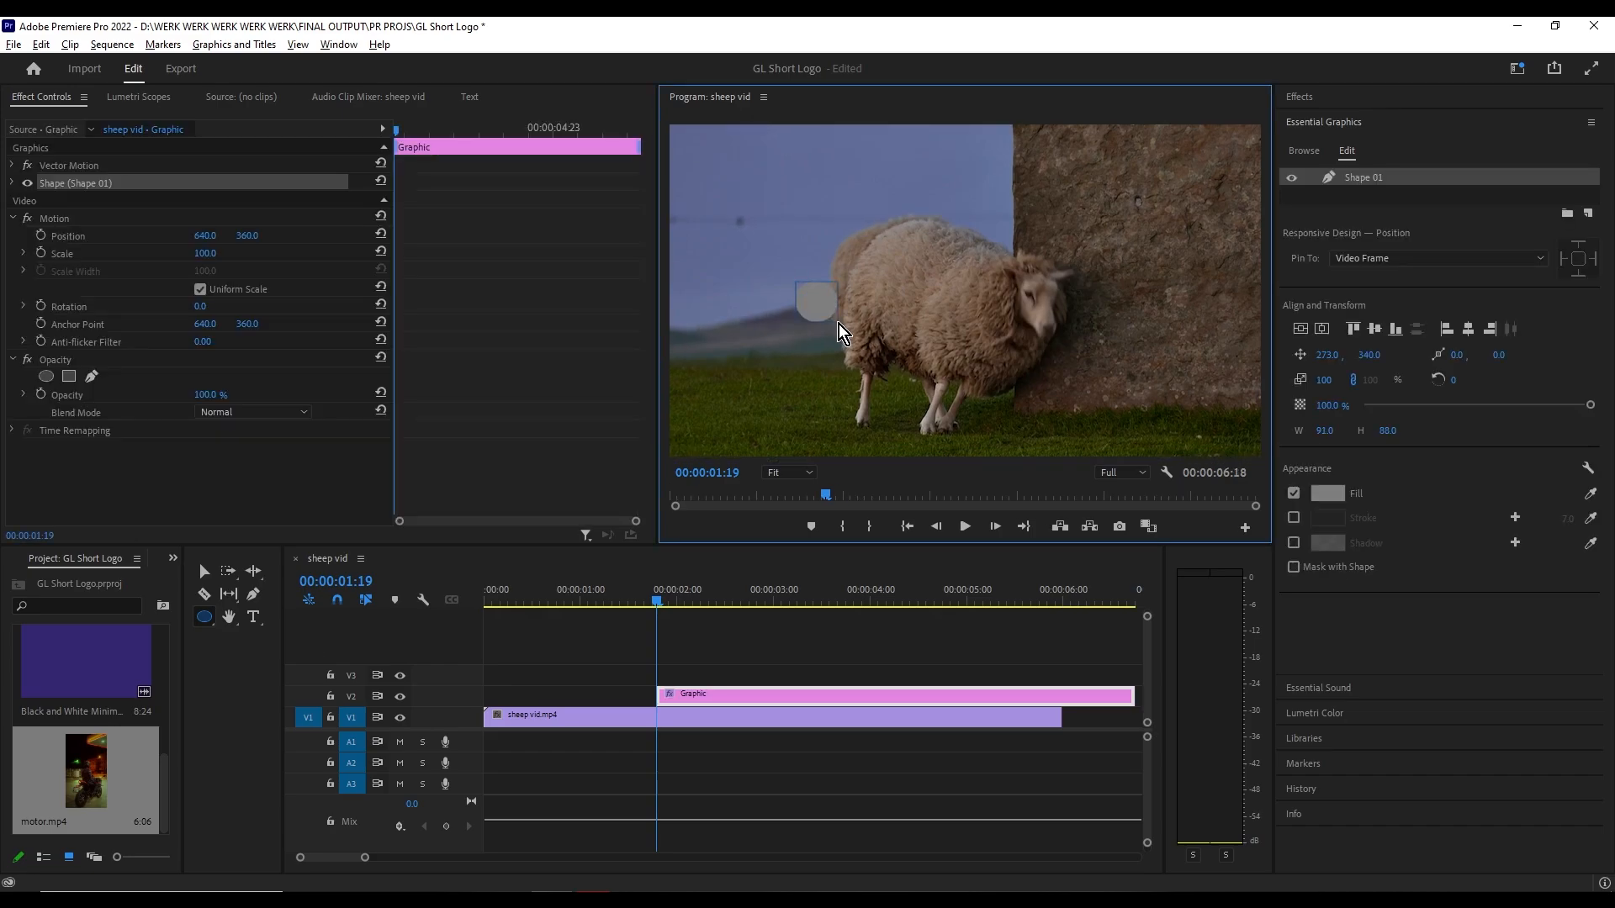
Step: Draw a grey circle over the sheep's back and resize it to about 160 by 153
drag(839, 335, 875, 360)
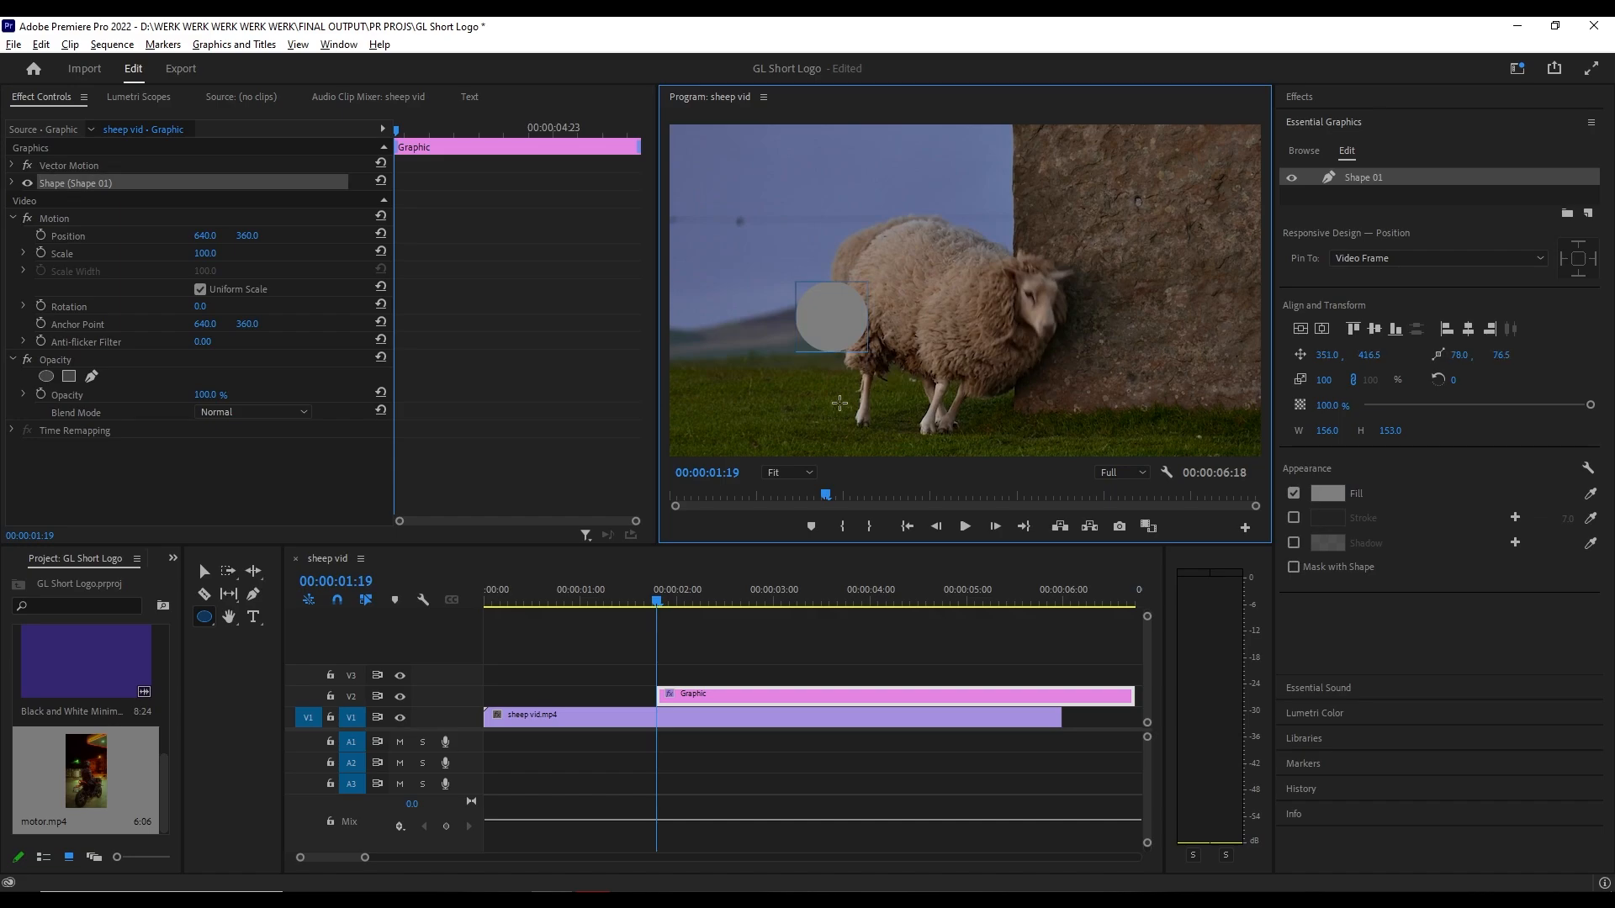
mouse_move(723, 386)
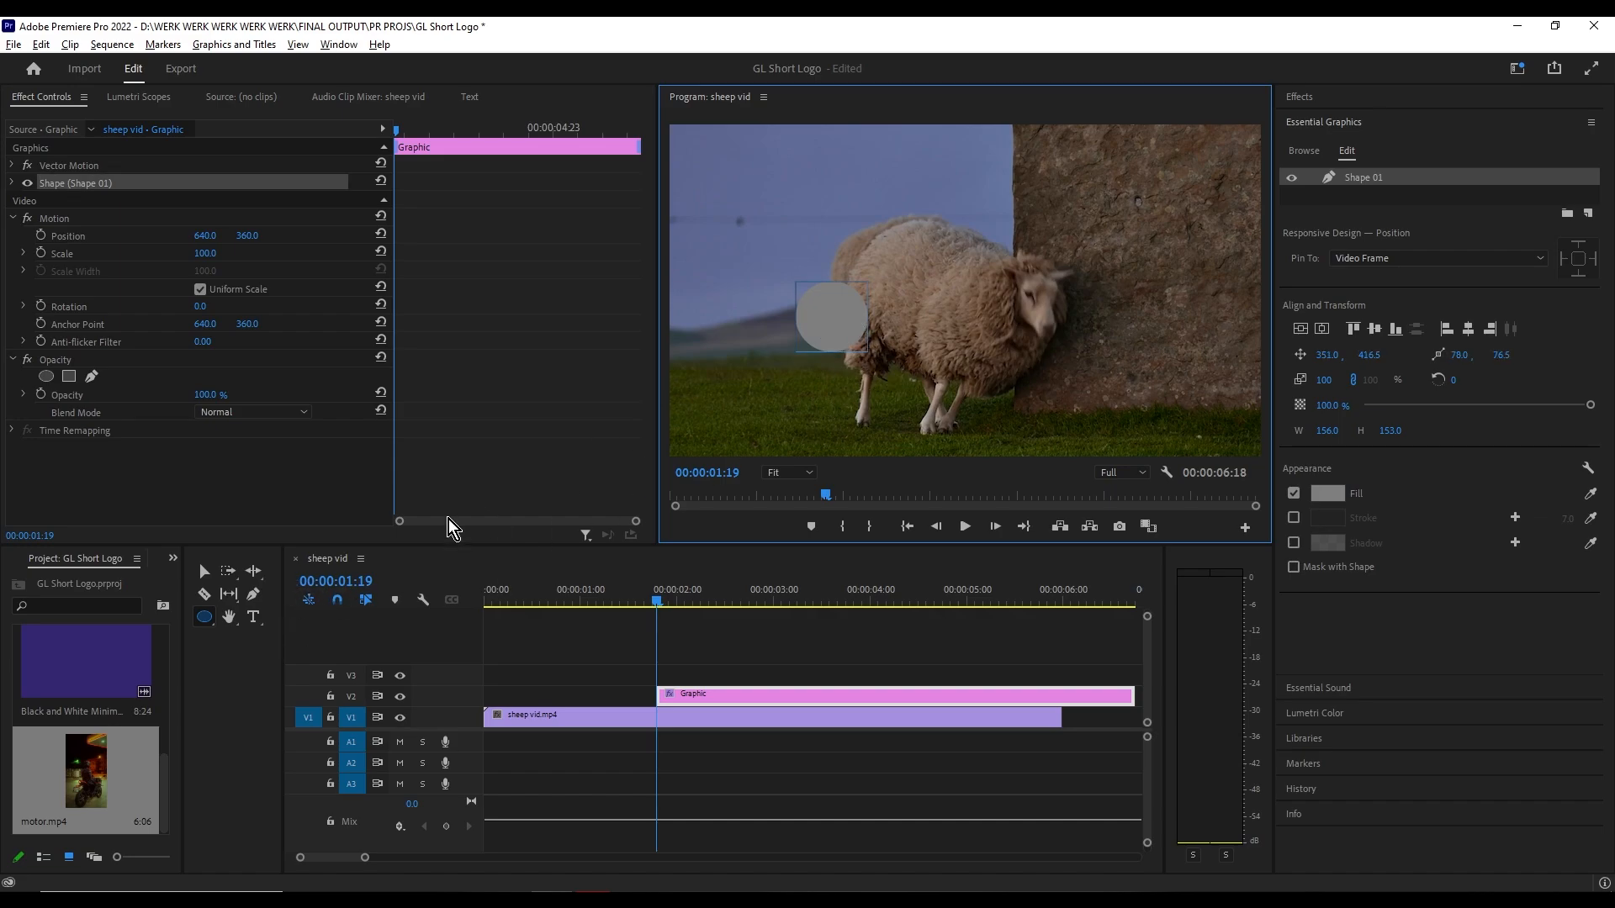
mouse_move(204, 572)
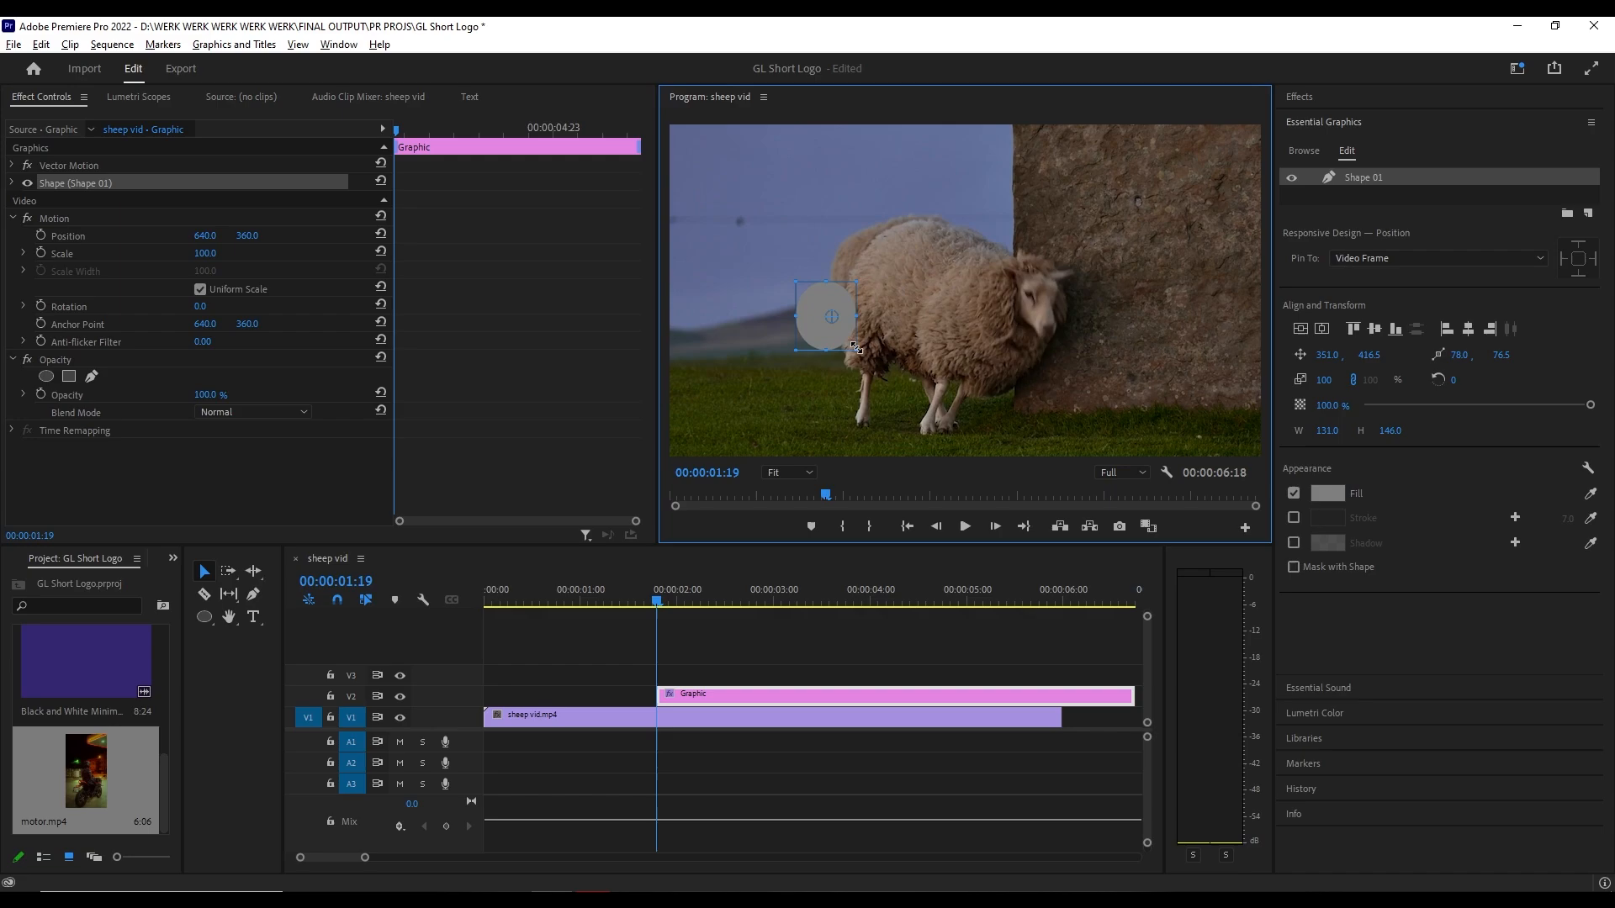
drag(852, 347, 875, 352)
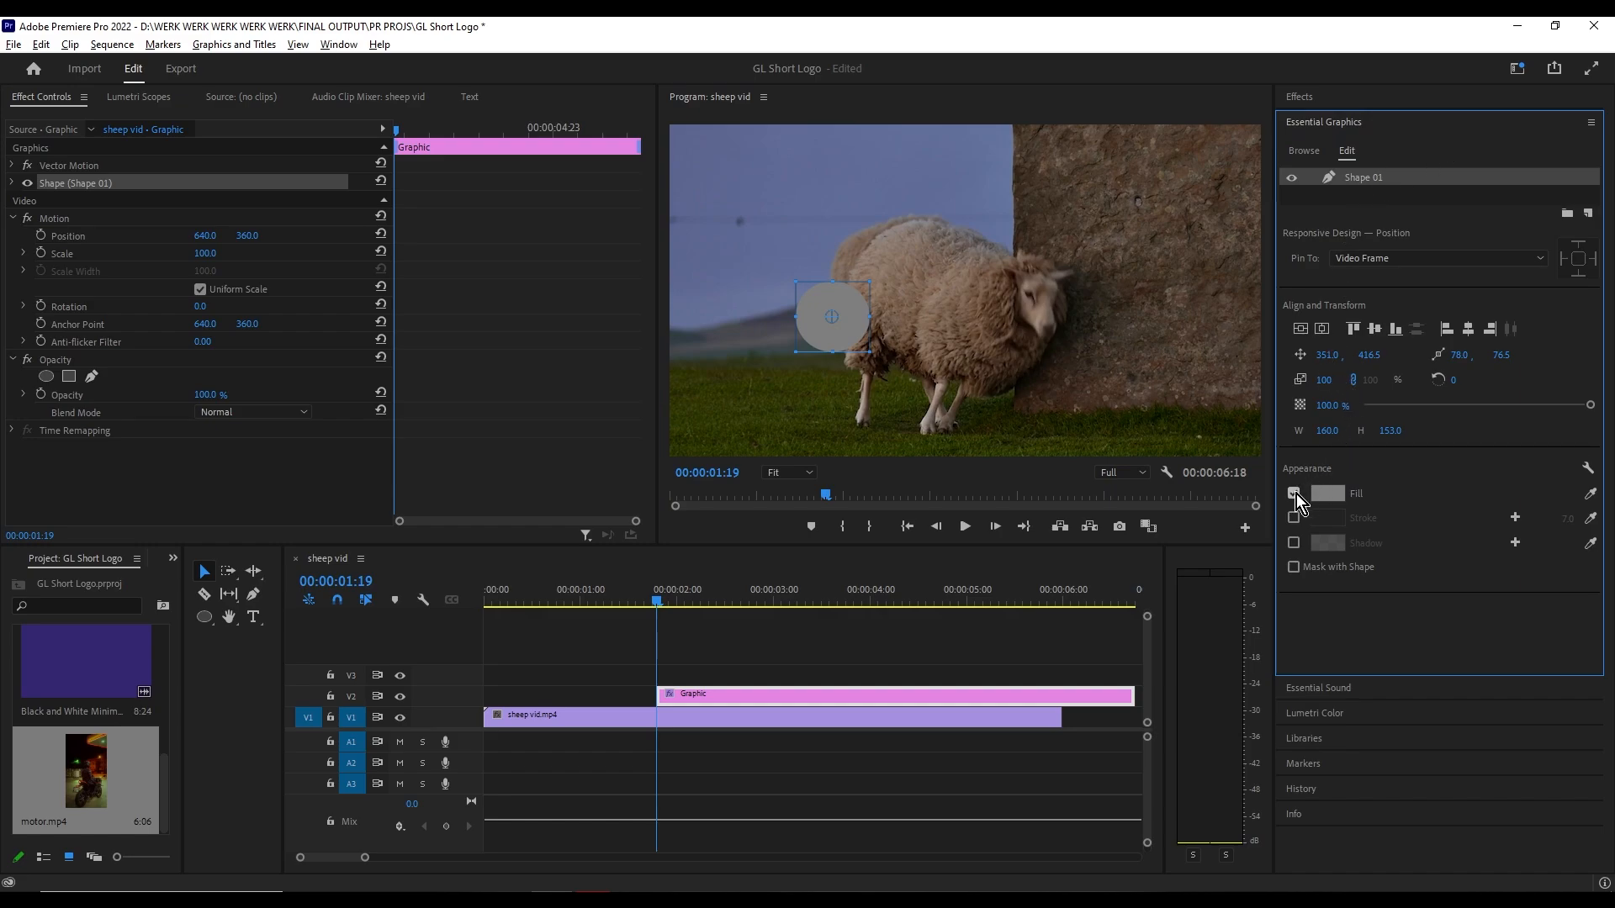
Step: Remove the circle's fill and give it a red FF0000 stroke outline
click(1293, 493)
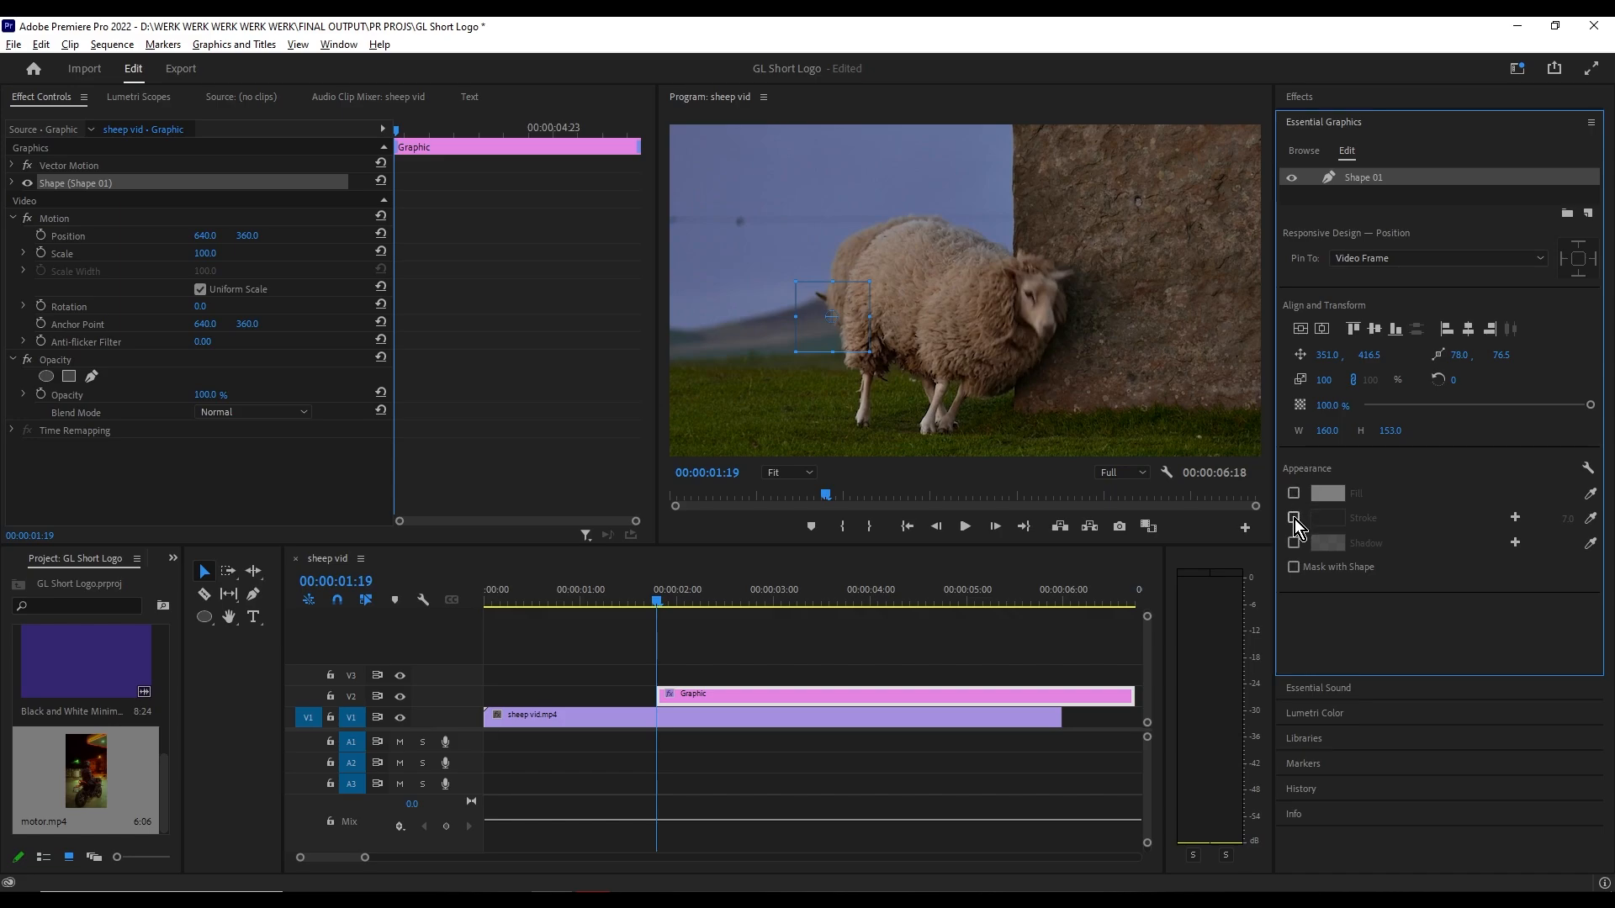
click(1293, 516)
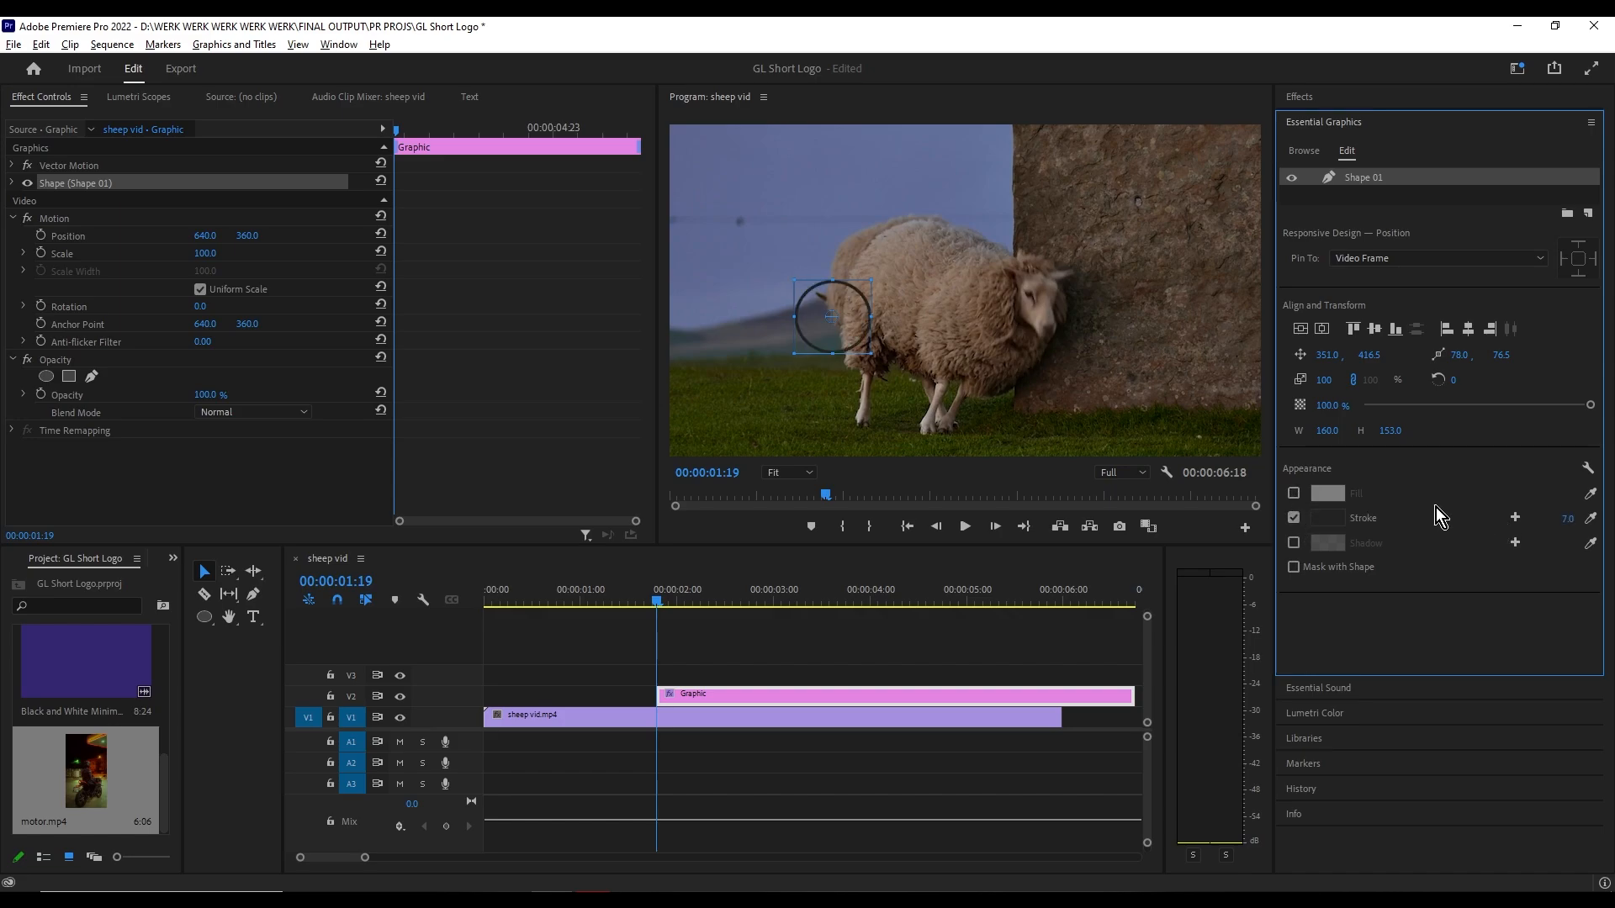
click(1327, 518)
text(FF0000)
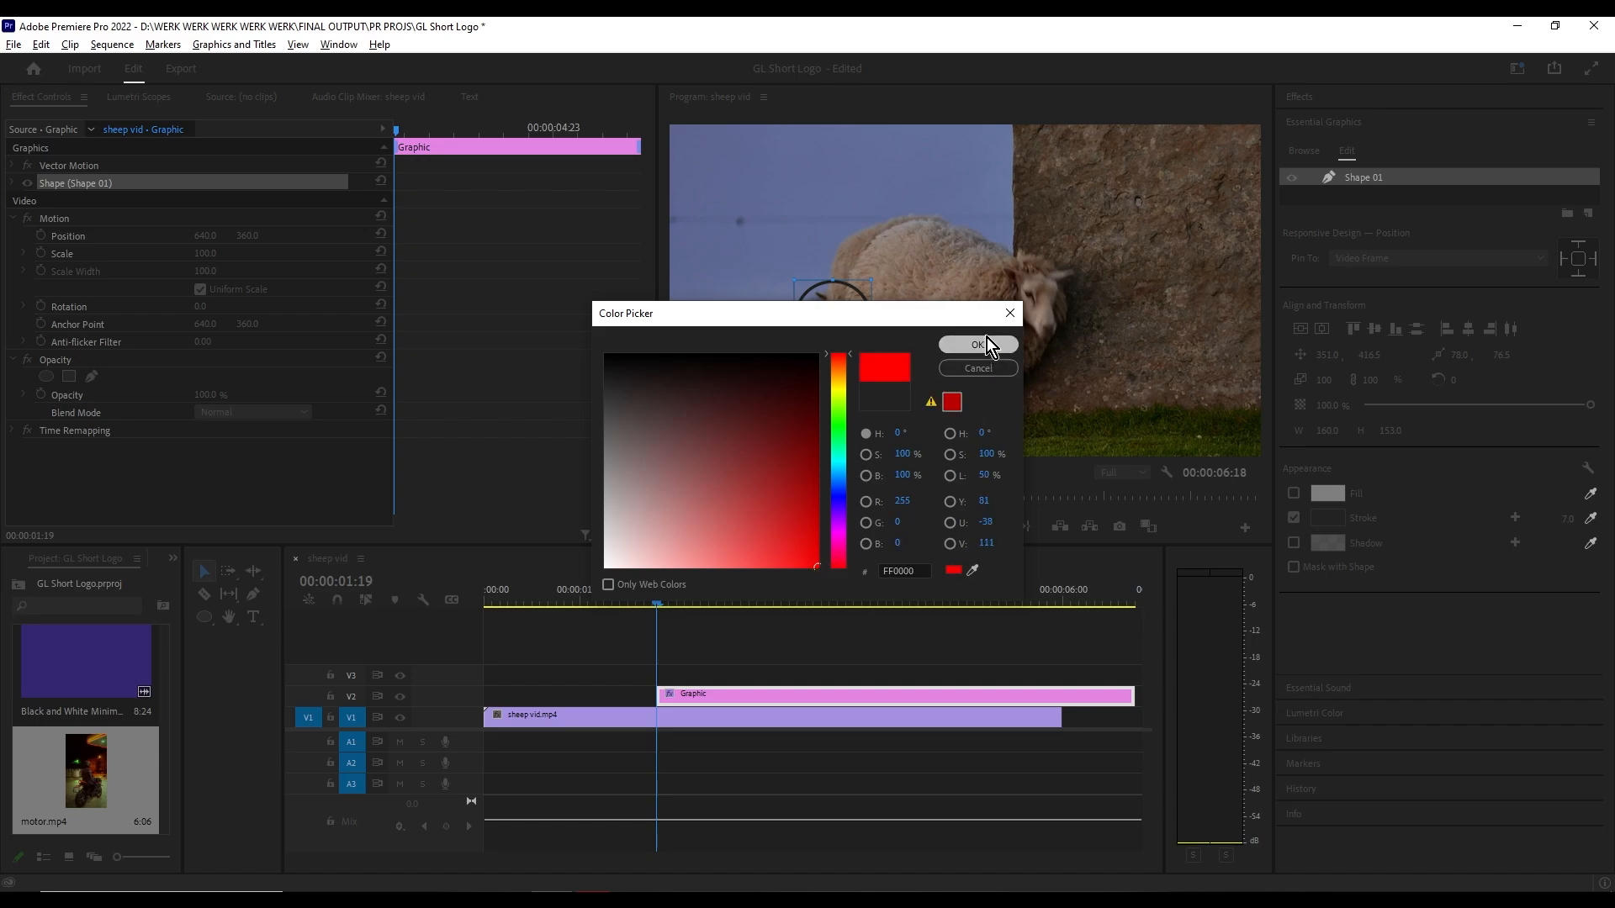
click(974, 343)
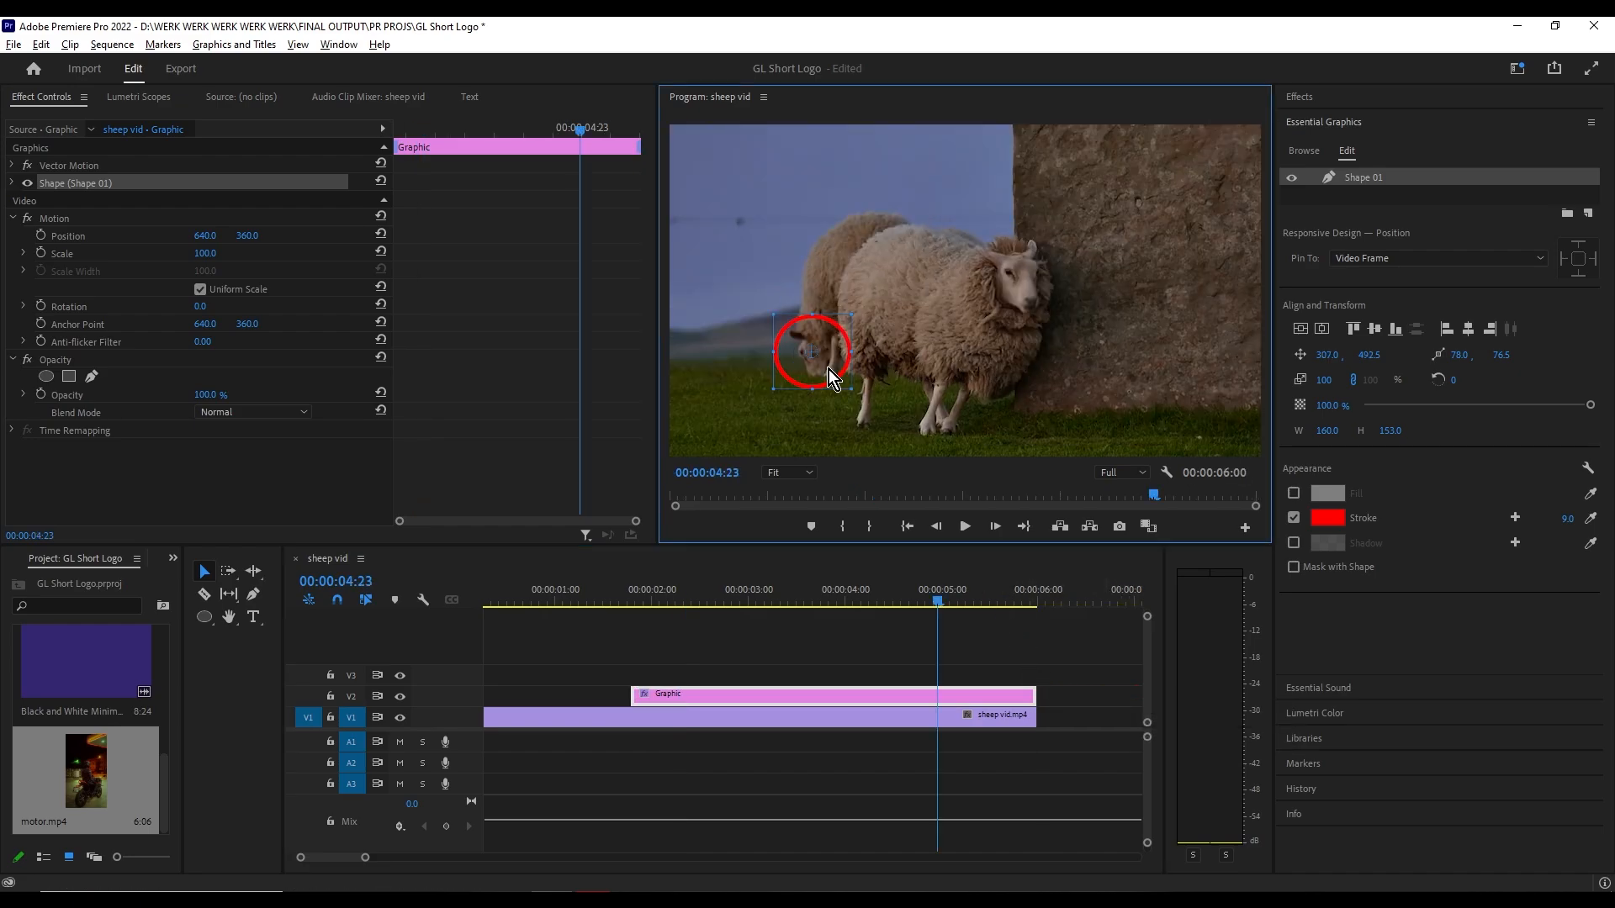
Step: Move the red ring onto the sheep's lowered head later in the clip
drag(814, 355, 835, 375)
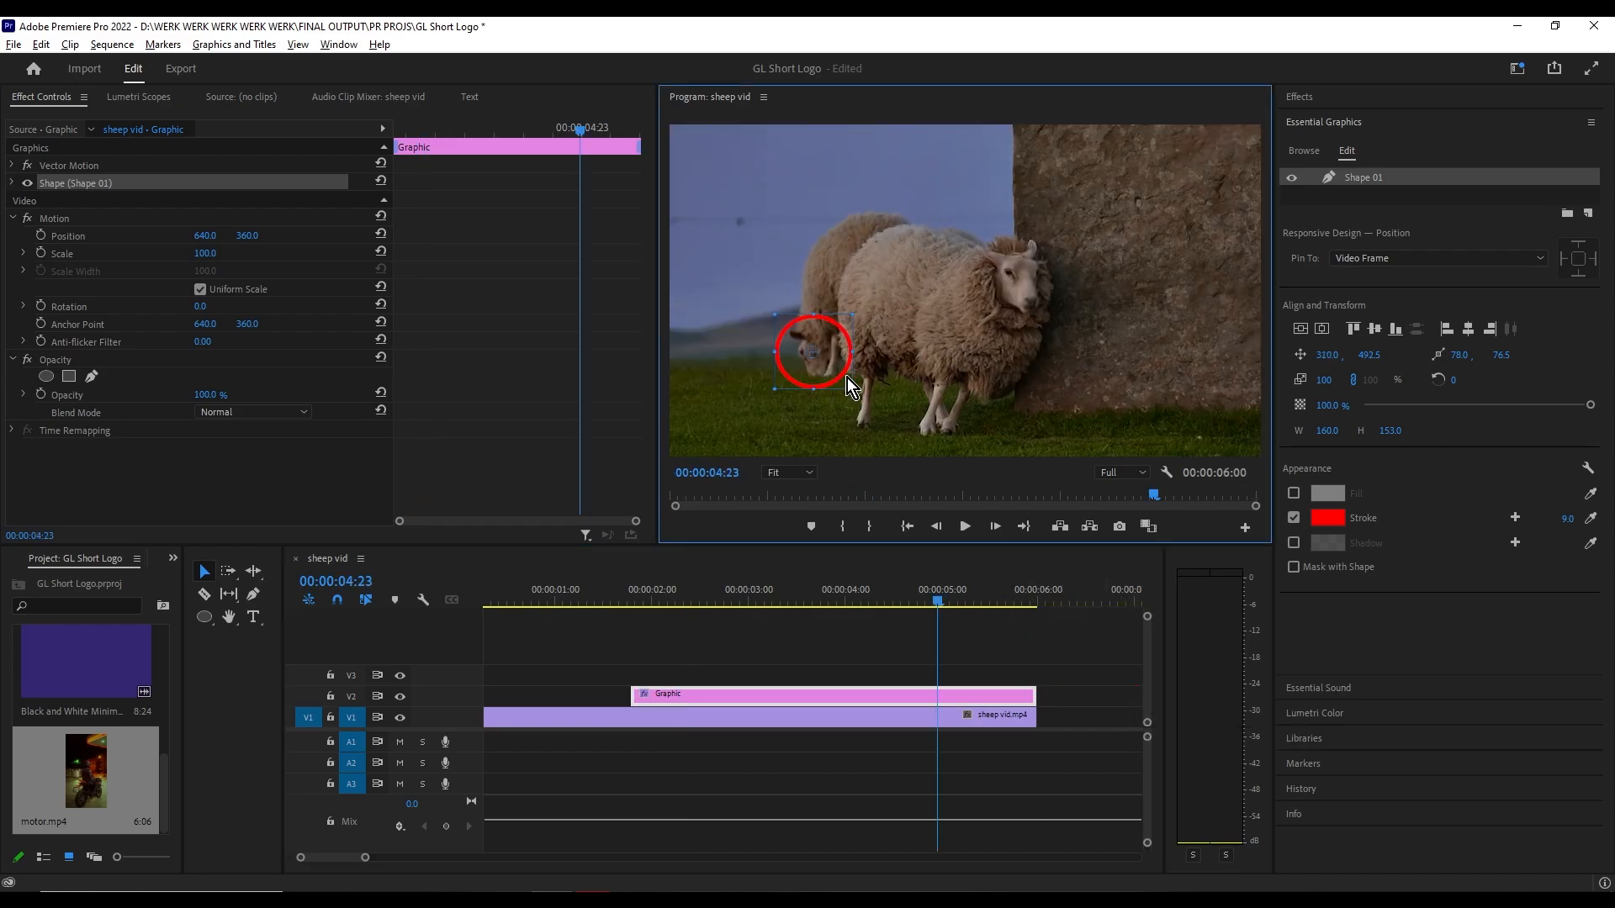
click(770, 602)
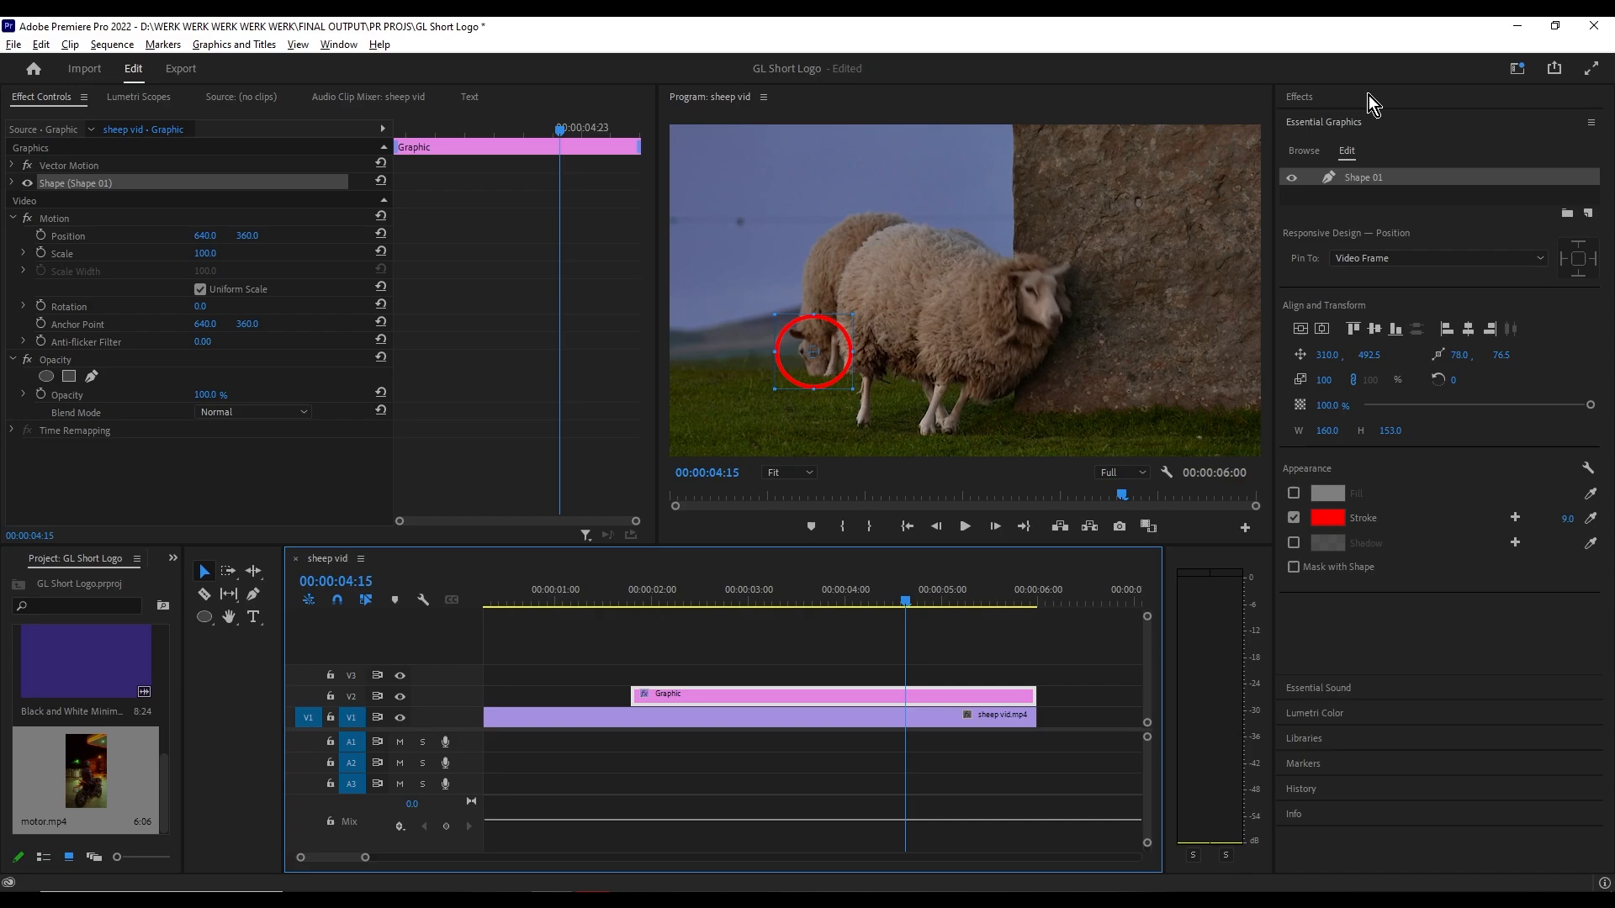
Step: Search the Effects panel for 'cross di' to find the Cross Dissolve transition
click(1301, 96)
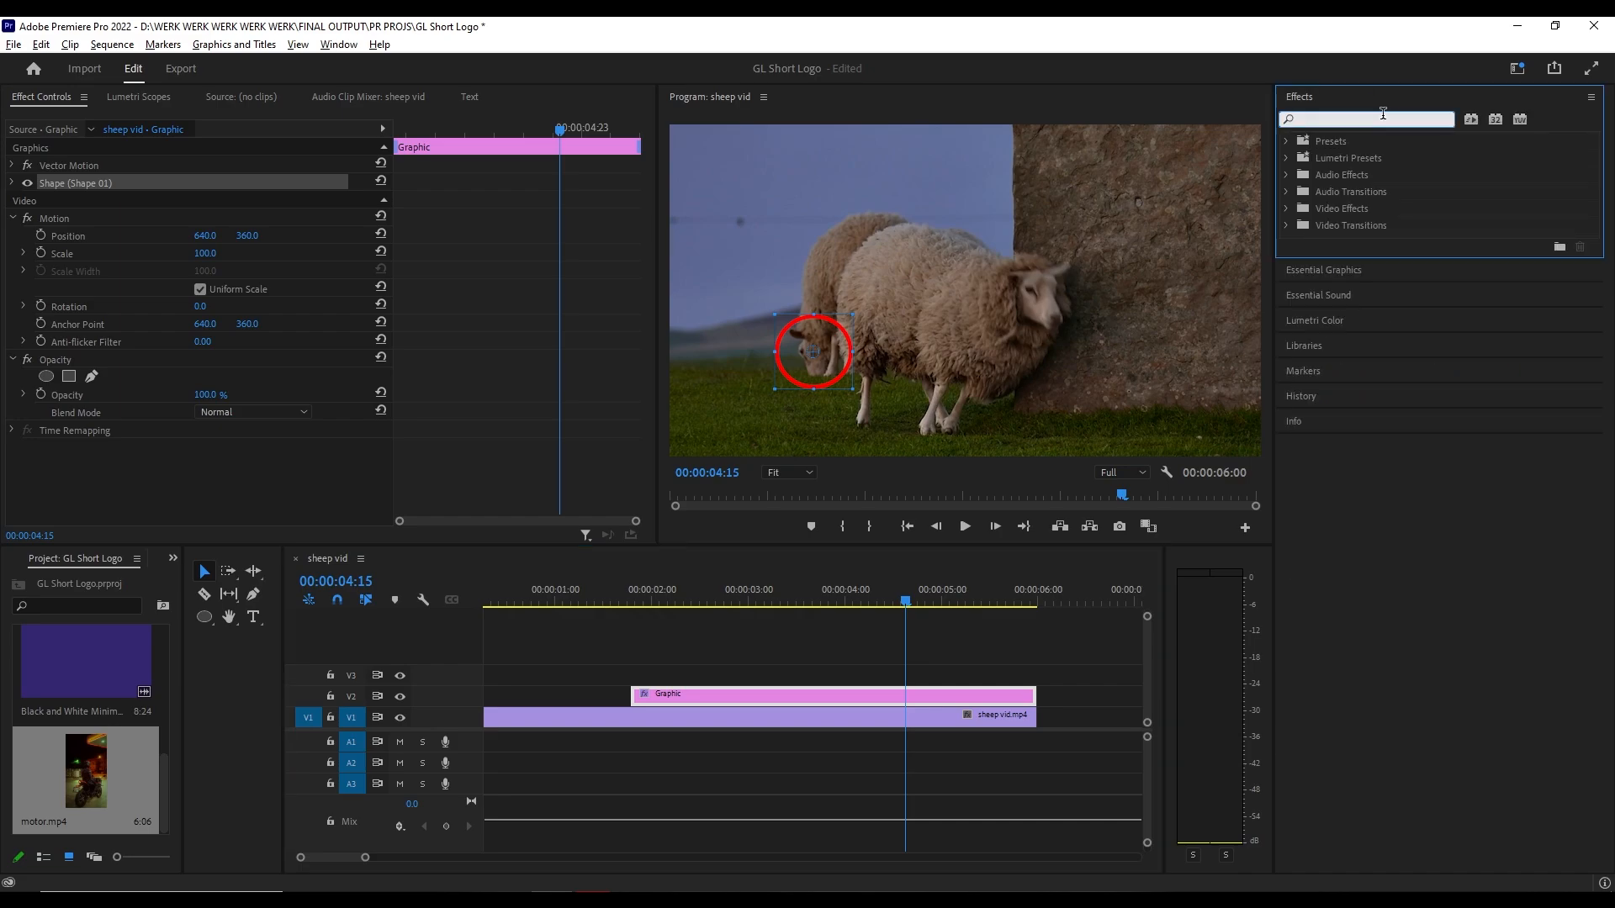
text(cross di)
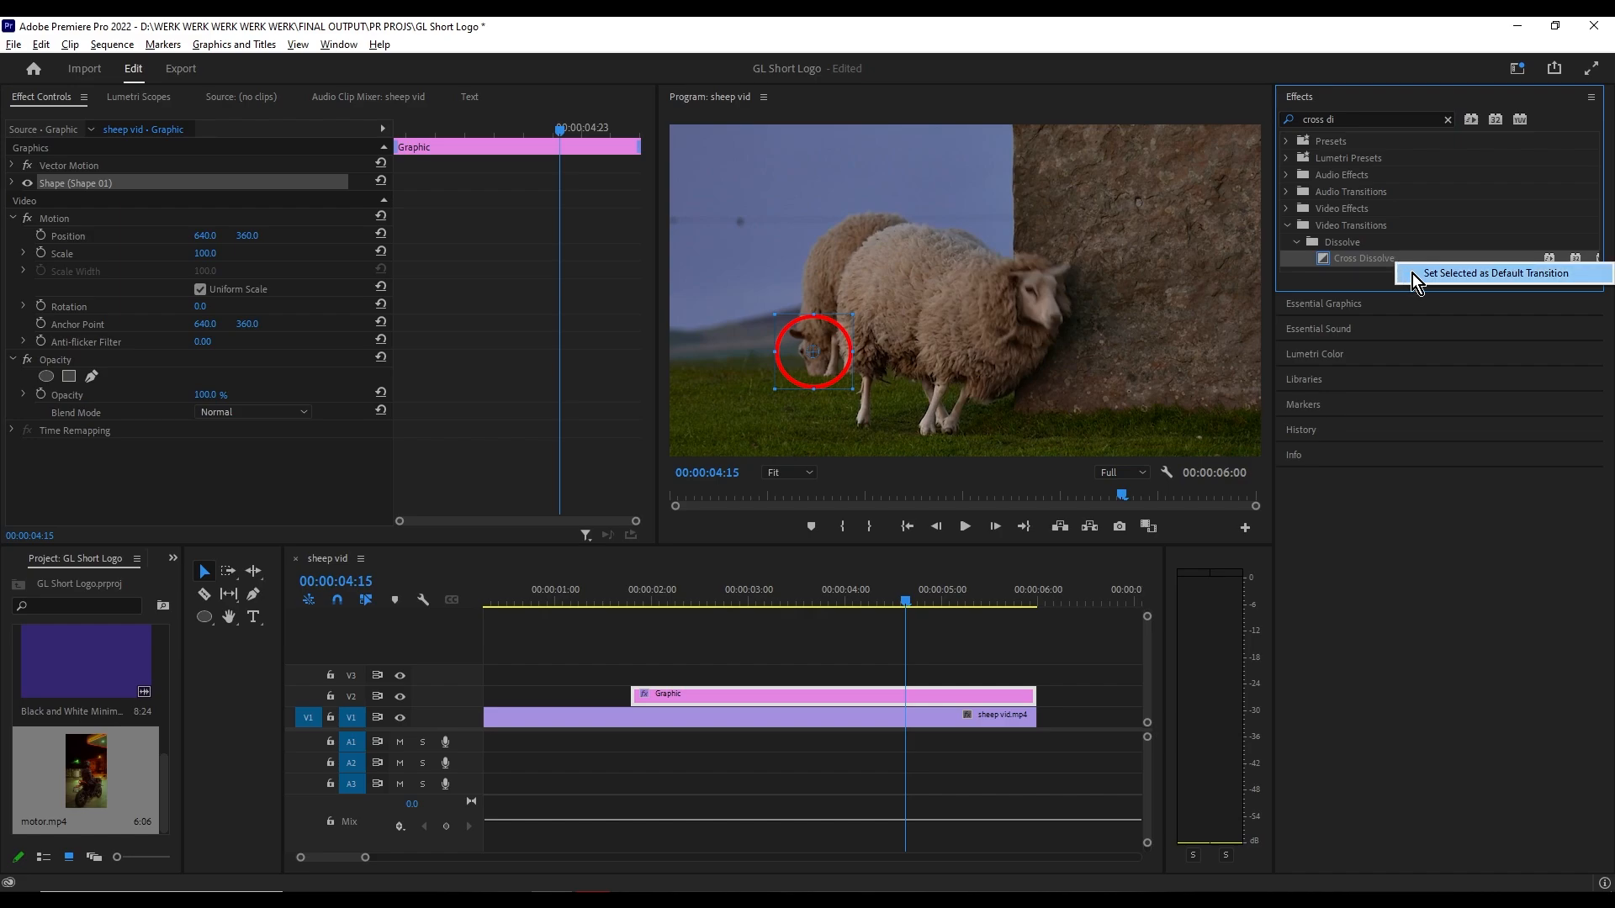
mouse_move(1484, 283)
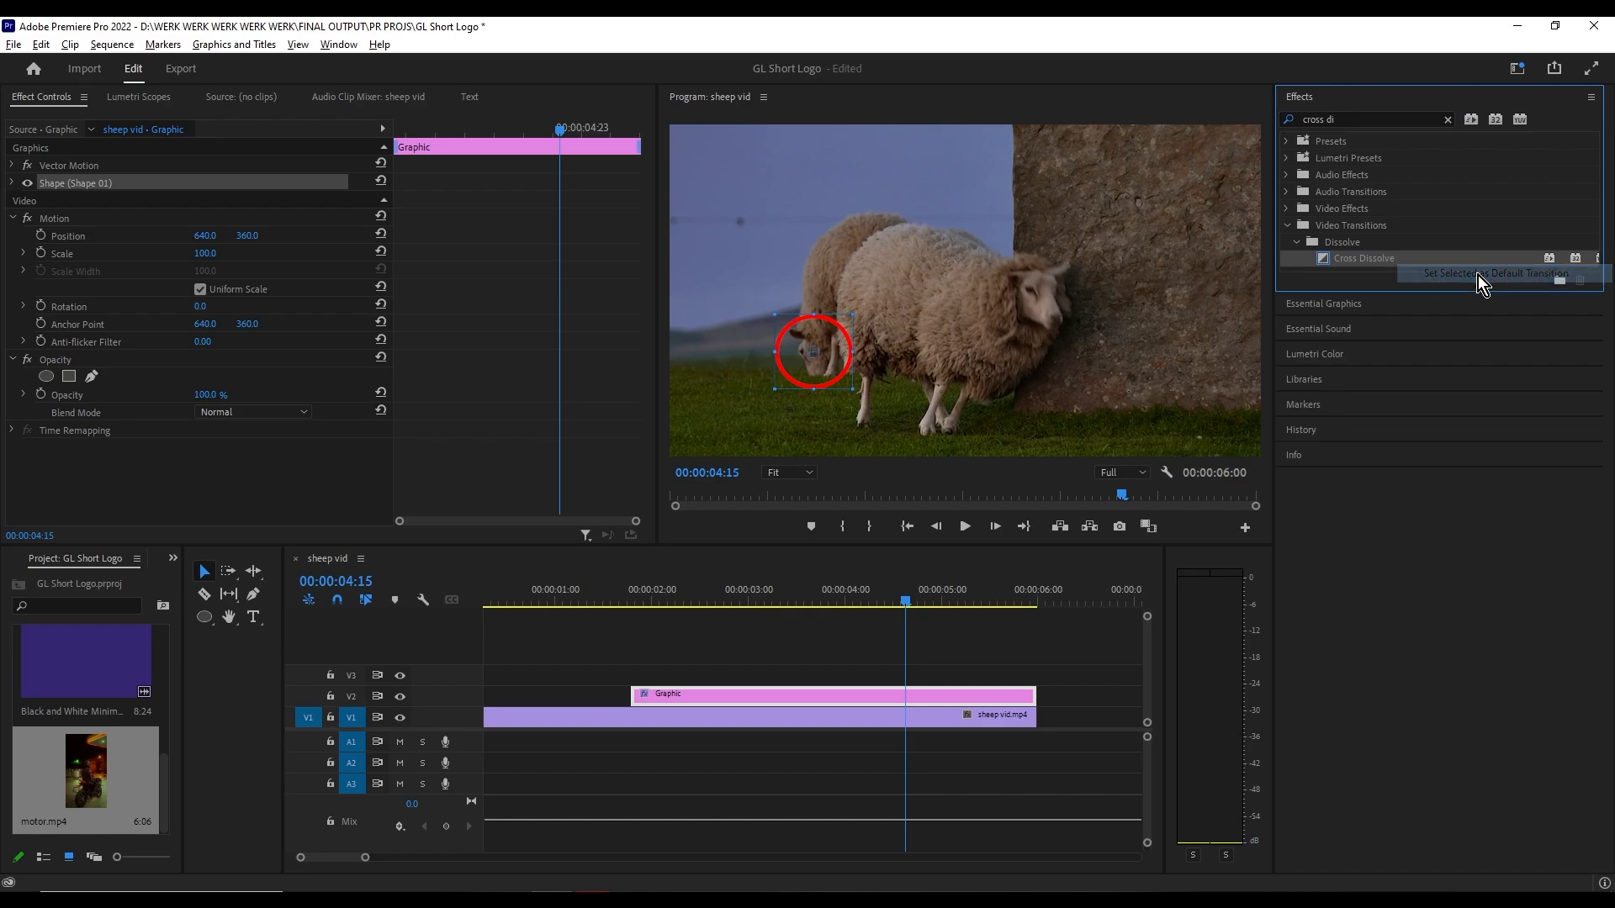